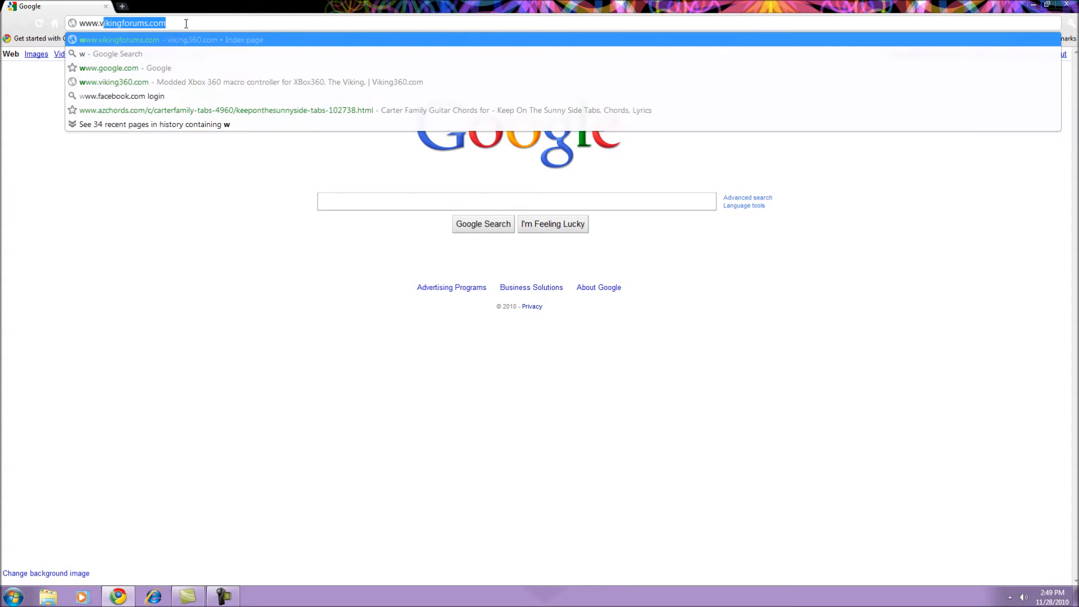
pyautogui.write('www.viking360.com')
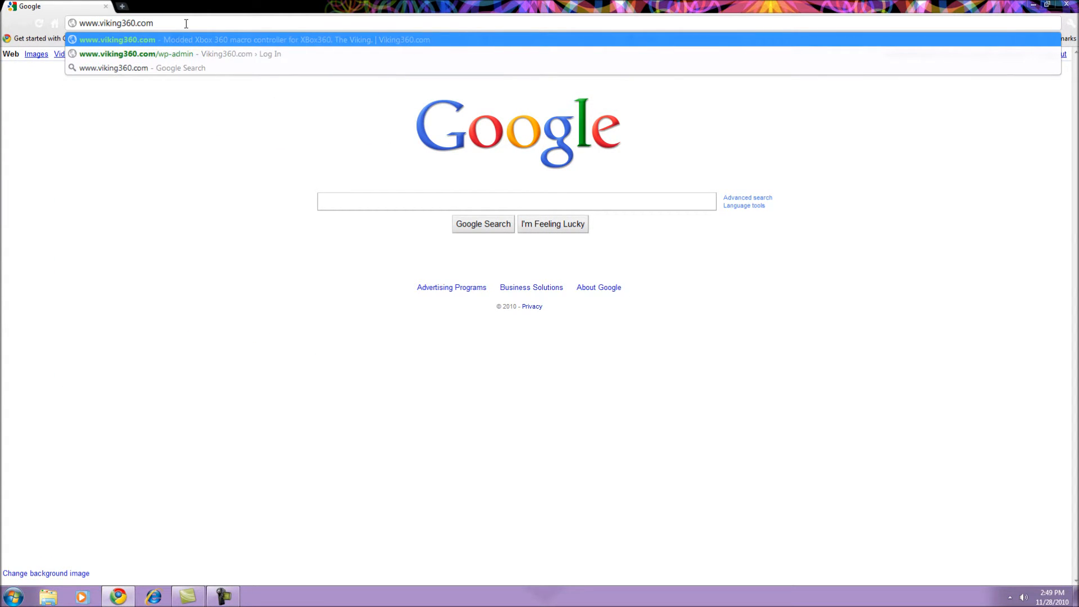
pyautogui.click(117, 40)
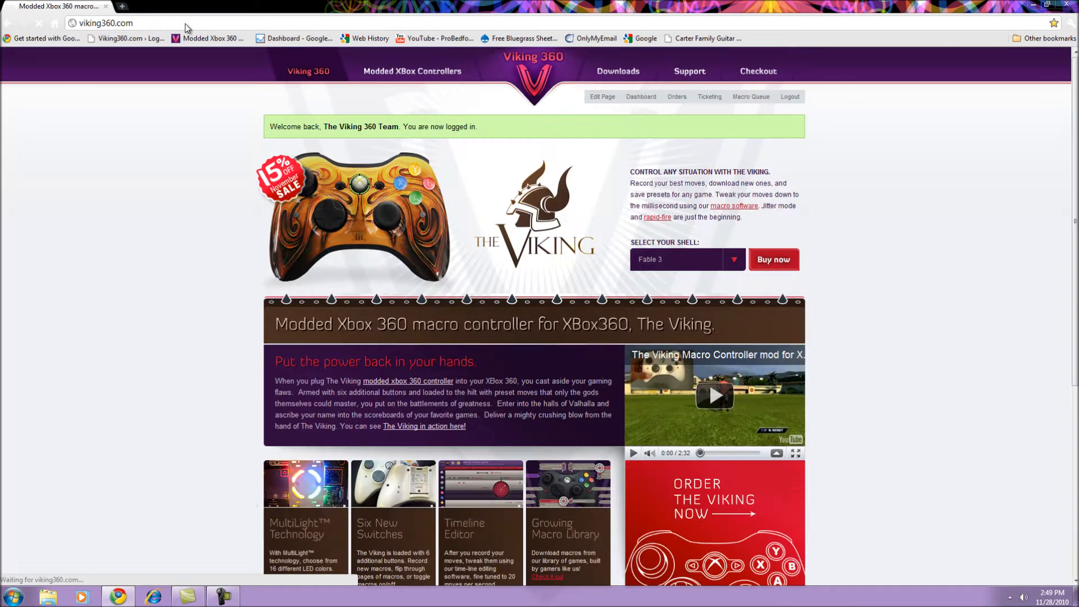
pyautogui.click(617, 70)
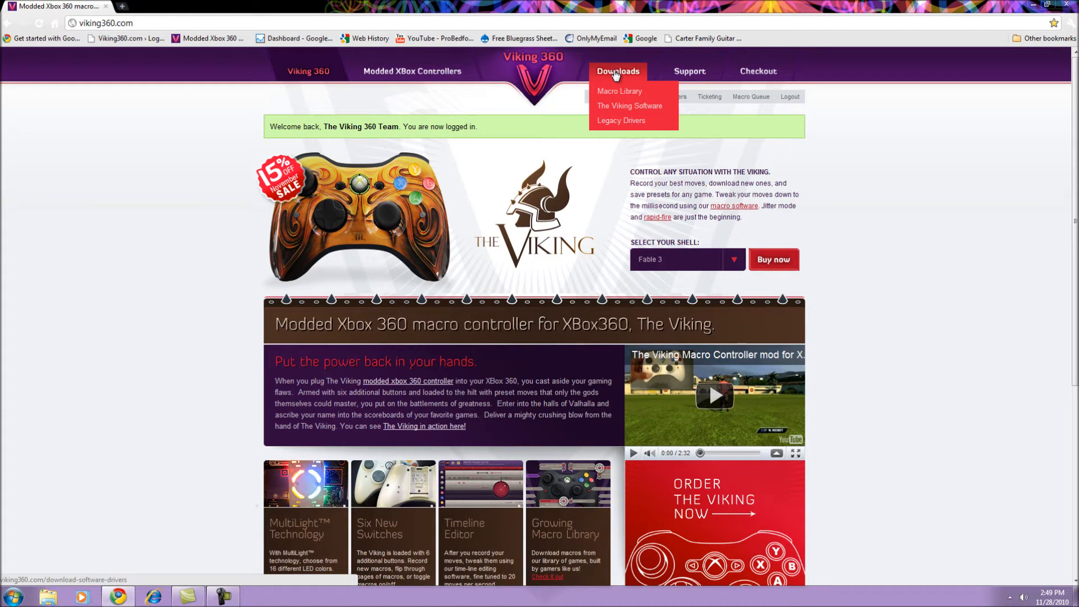
pyautogui.moveTo(628, 106)
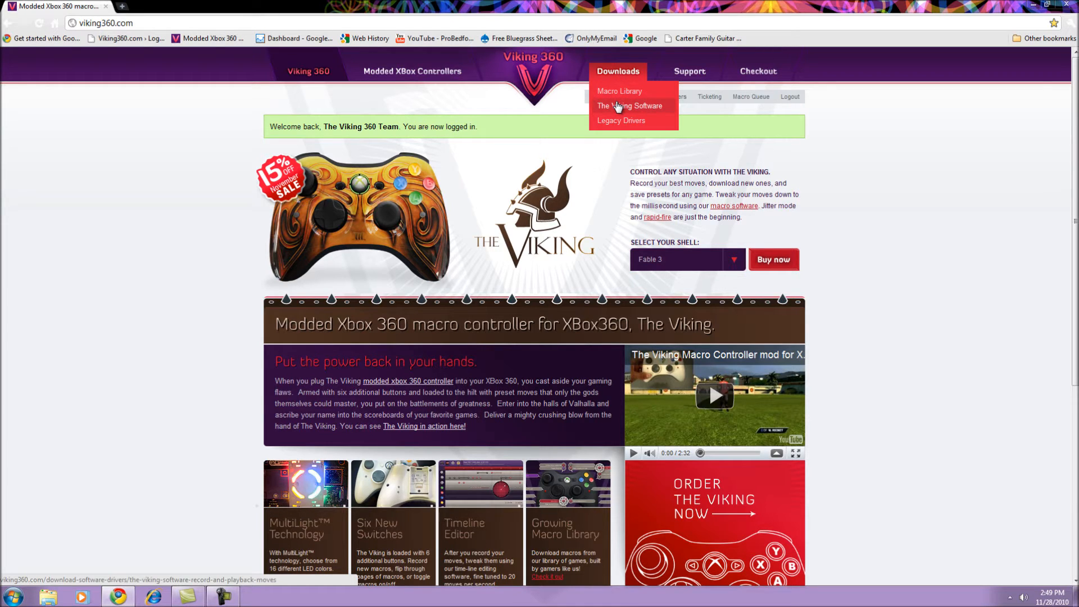
# - Save the_viking_setup.exe from The Viking Software download page to the Desktop
pyautogui.click(629, 105)
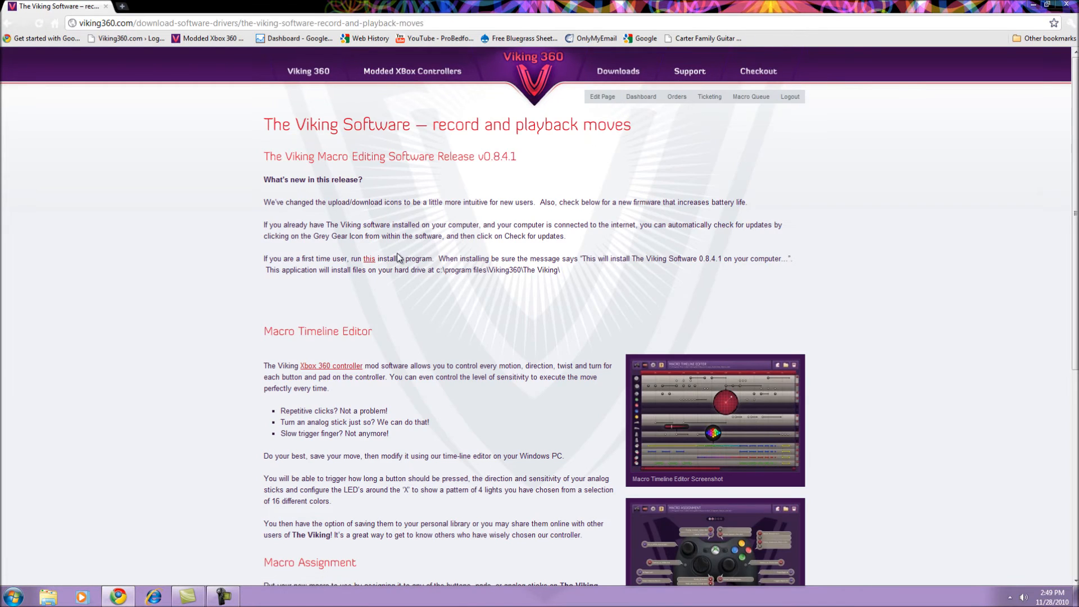
pyautogui.rightClick(369, 258)
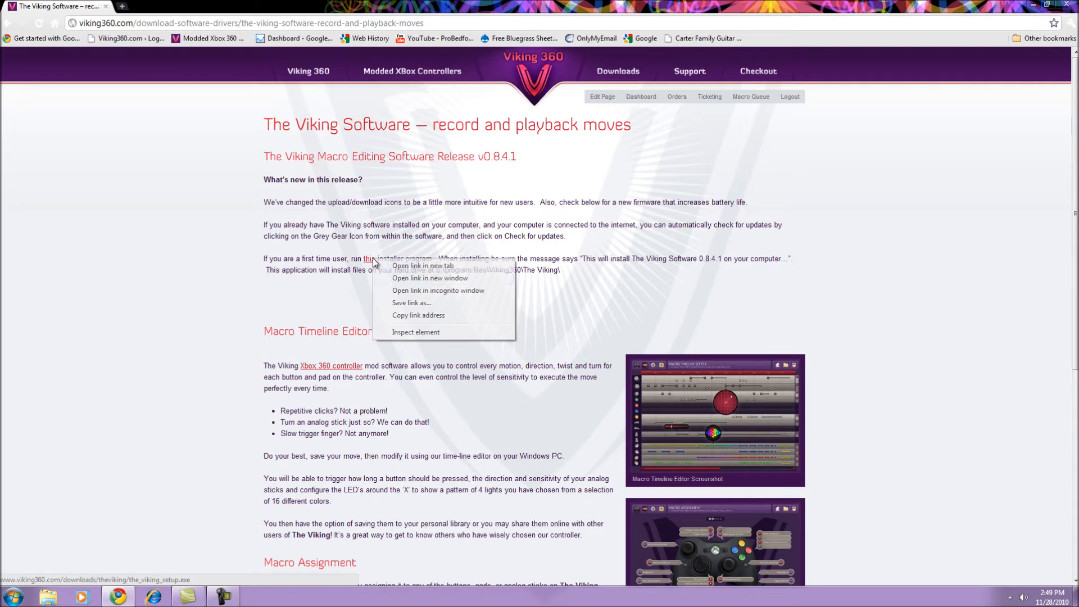
pyautogui.click(411, 303)
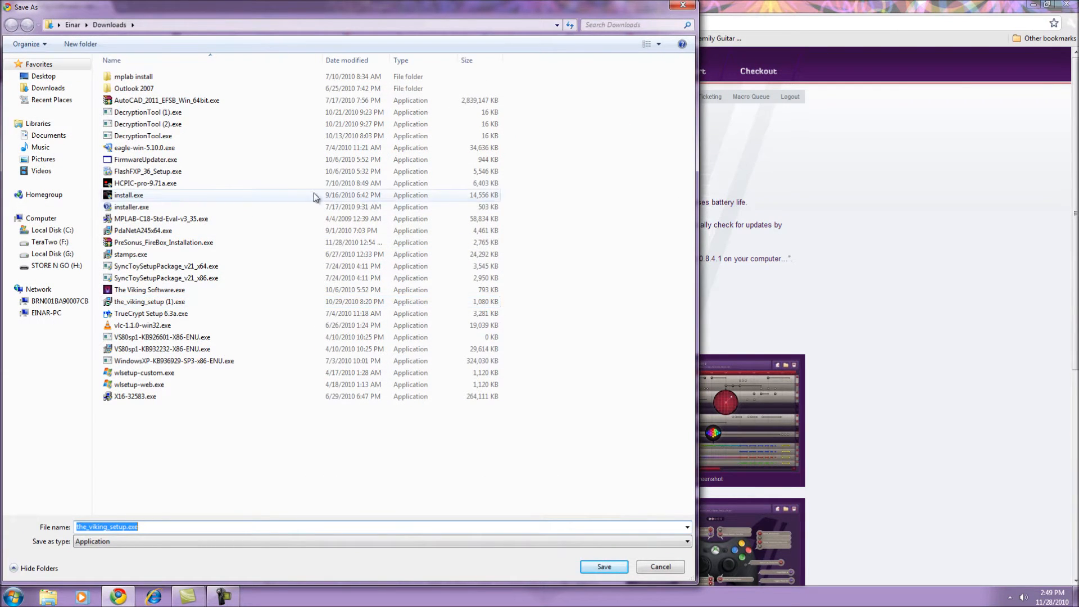
pyautogui.click(43, 75)
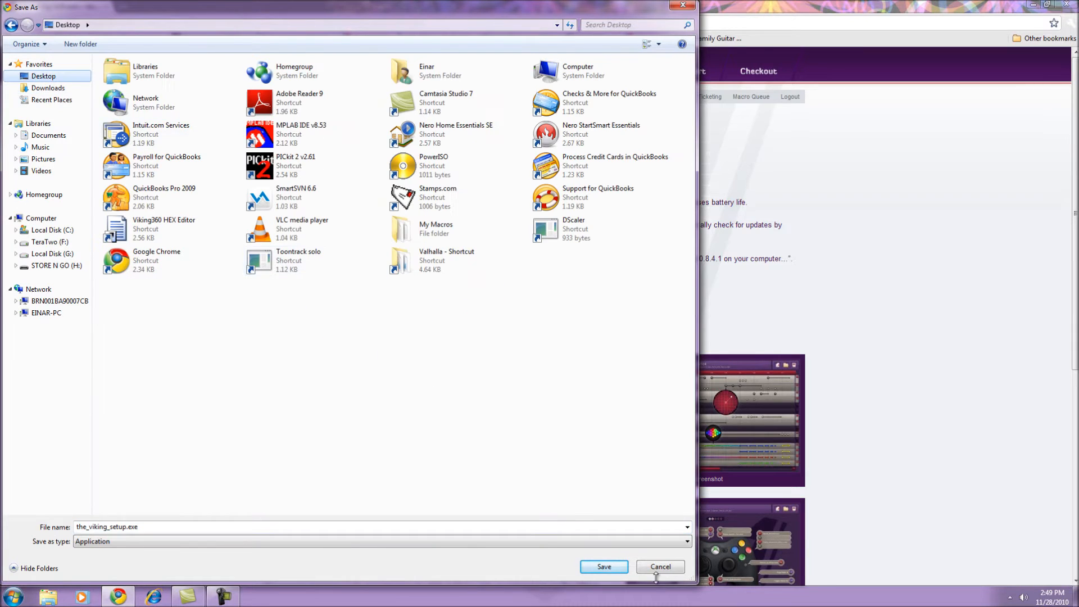
pyautogui.click(603, 567)
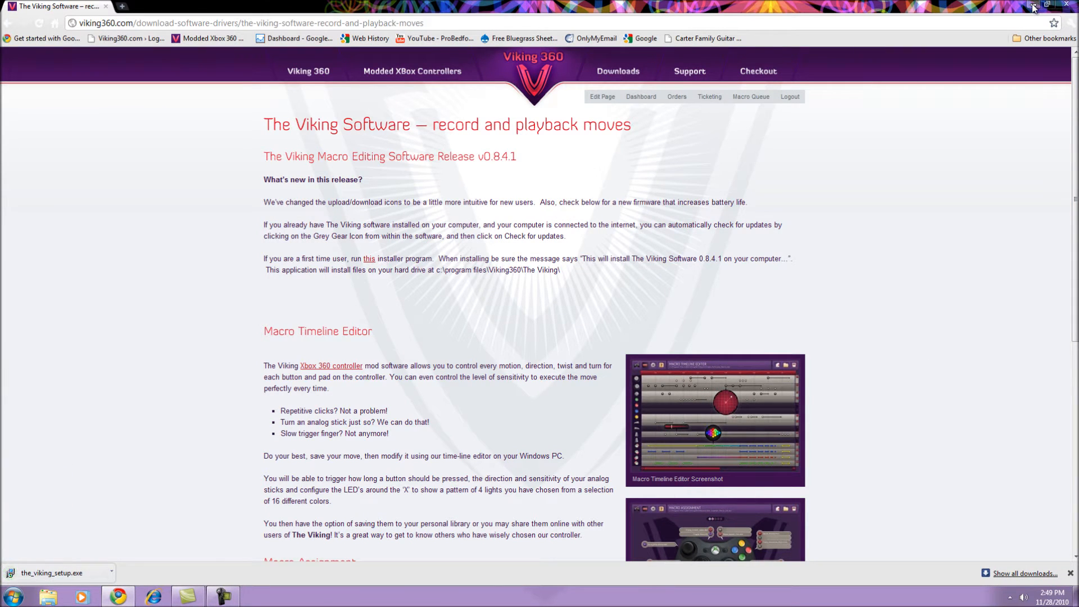
# - Minimize Chrome and run the_viking_setup.exe from the desktop, allowing it past the warning
pyautogui.click(1047, 6)
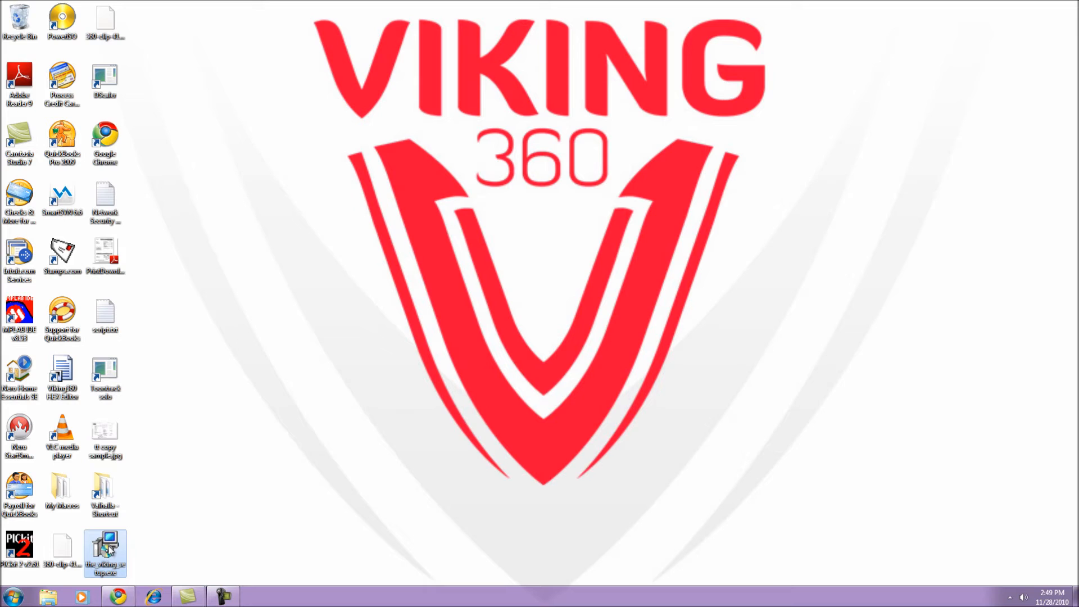
pyautogui.doubleClick(105, 551)
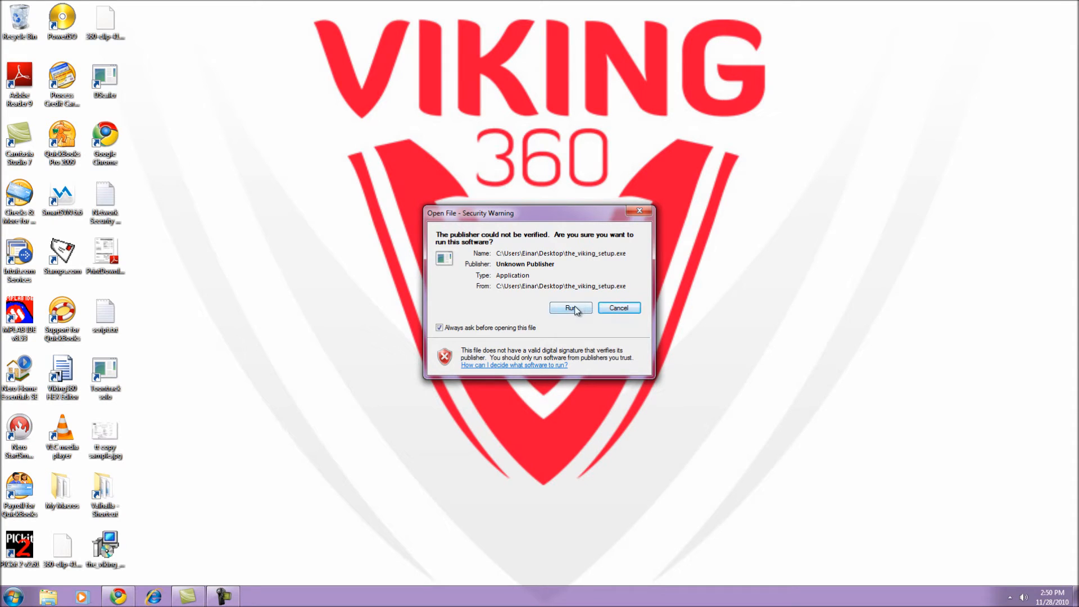
pyautogui.click(570, 308)
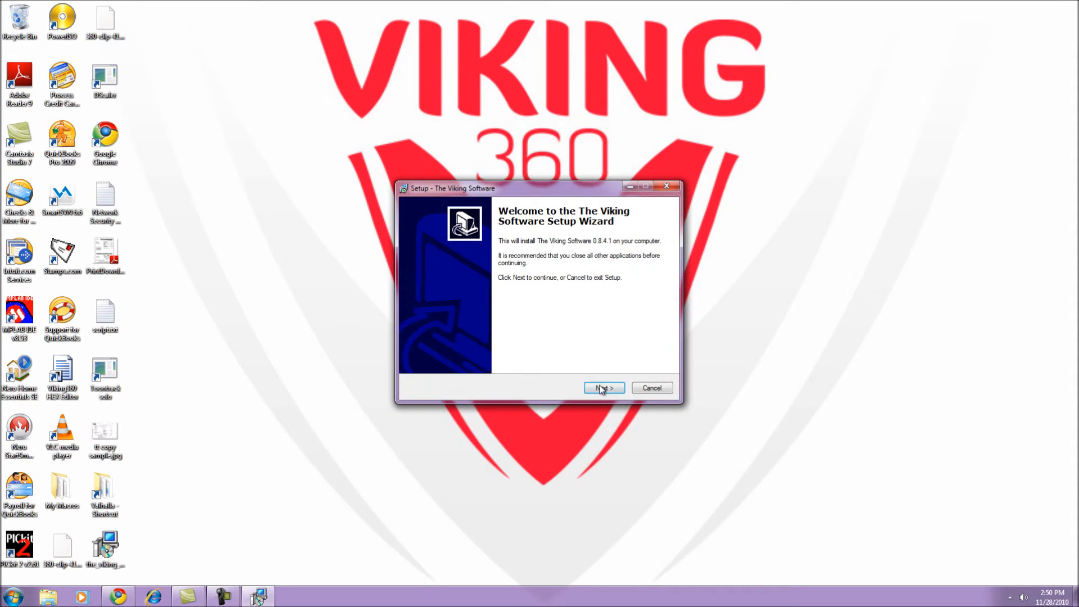
# - Install with default folder, Viking360 Start Menu folder and desktop icon, then finish
pyautogui.click(604, 387)
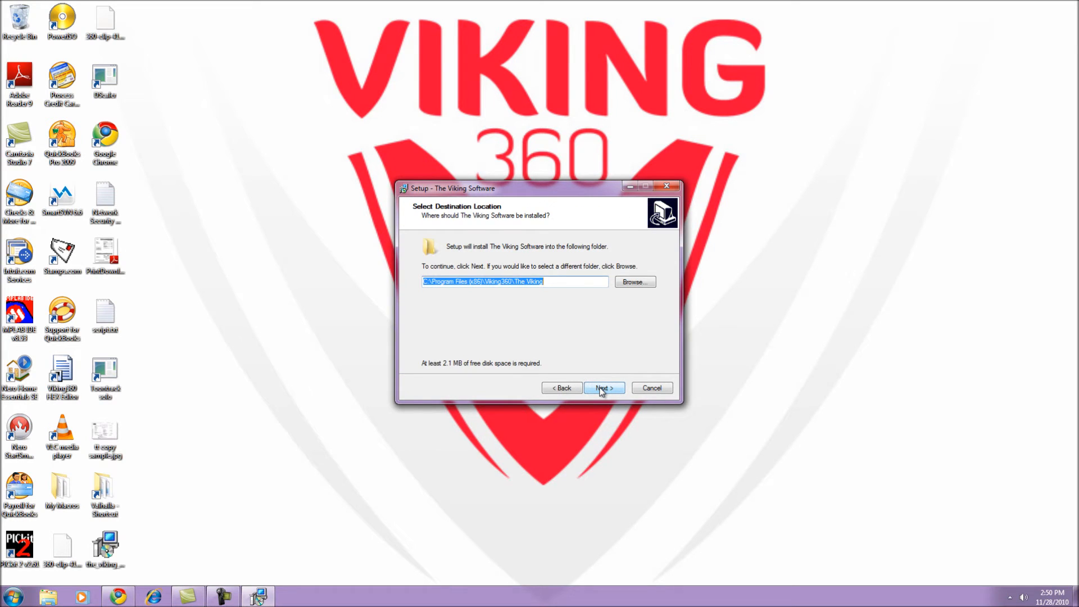
pyautogui.click(603, 387)
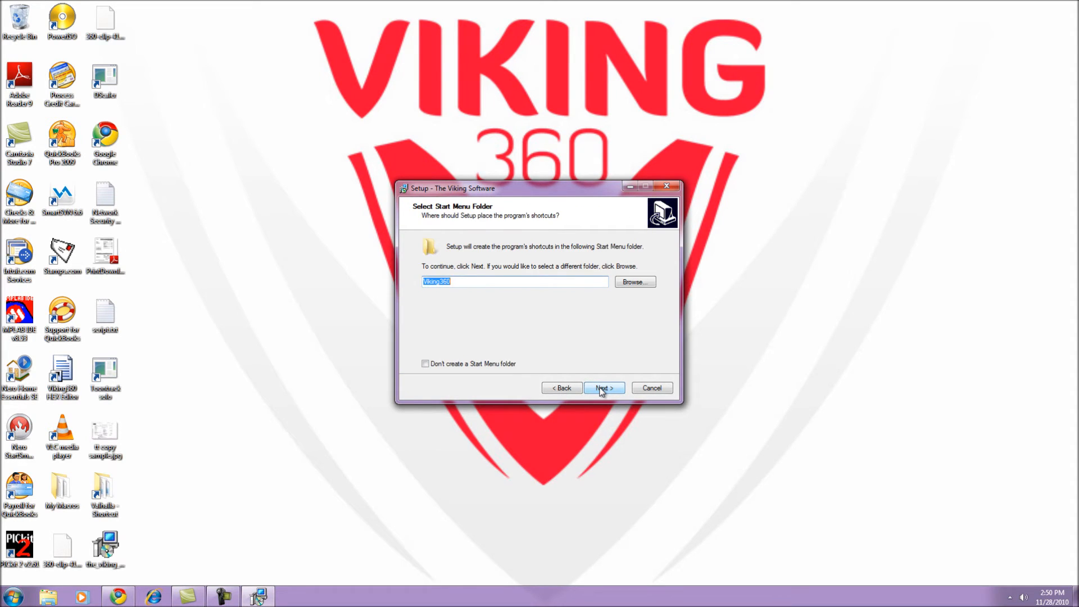
pyautogui.click(604, 387)
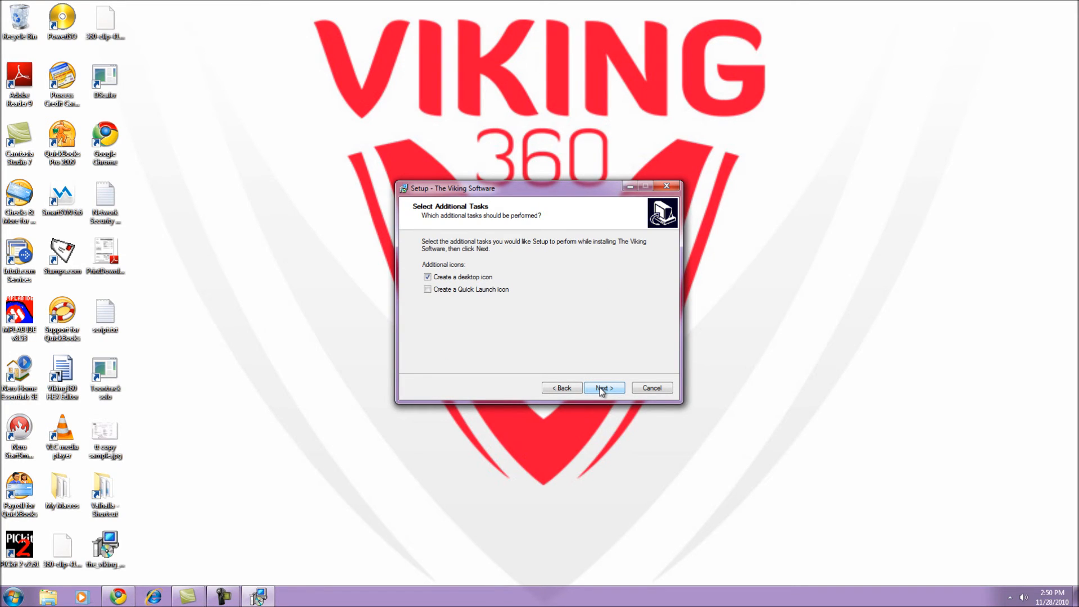
pyautogui.click(604, 387)
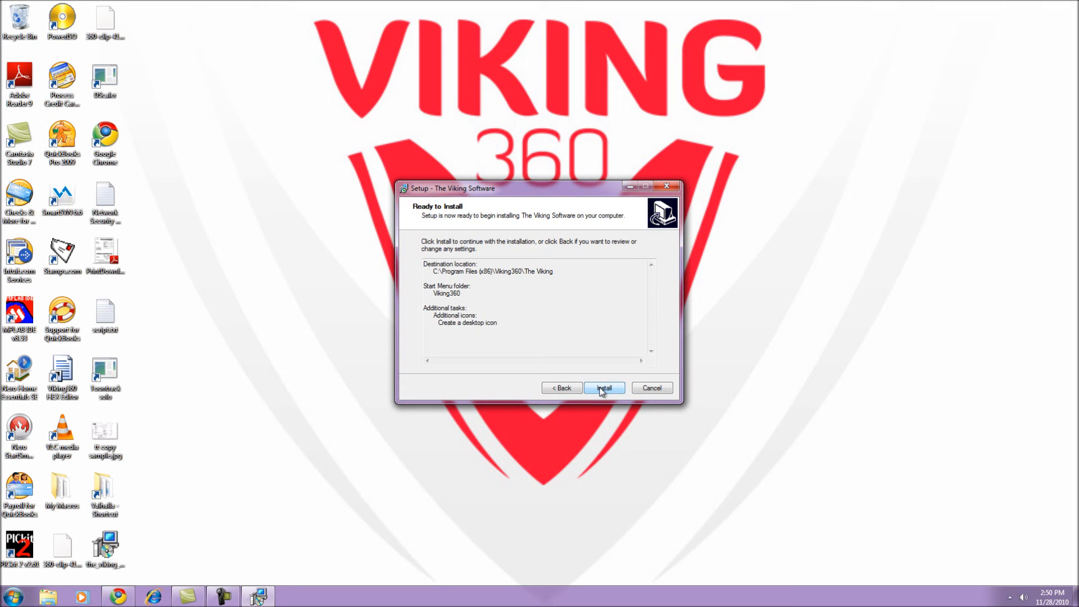
pyautogui.click(604, 388)
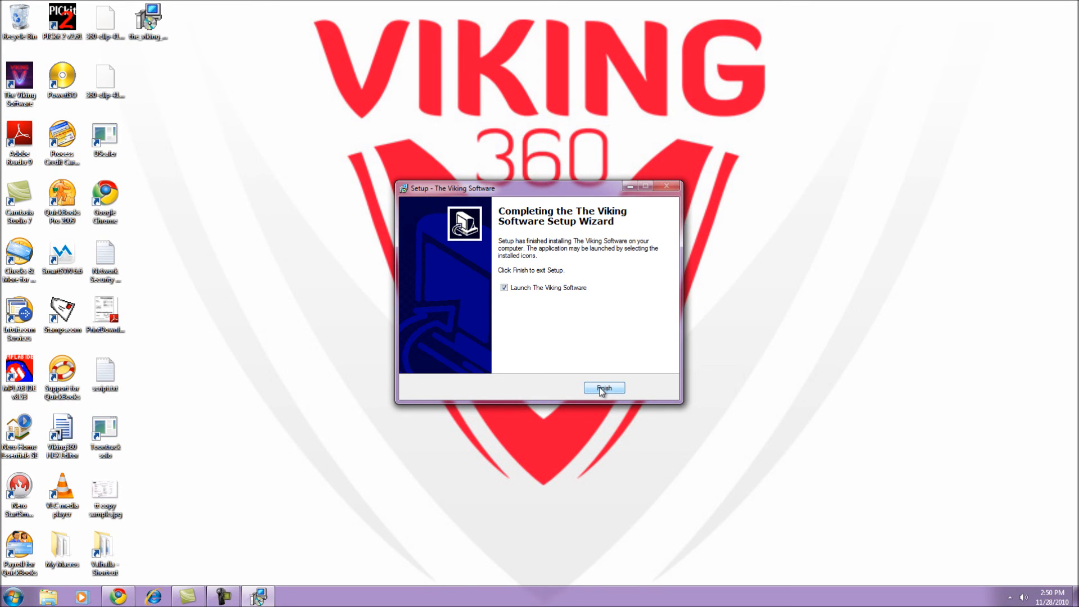
pyautogui.click(604, 387)
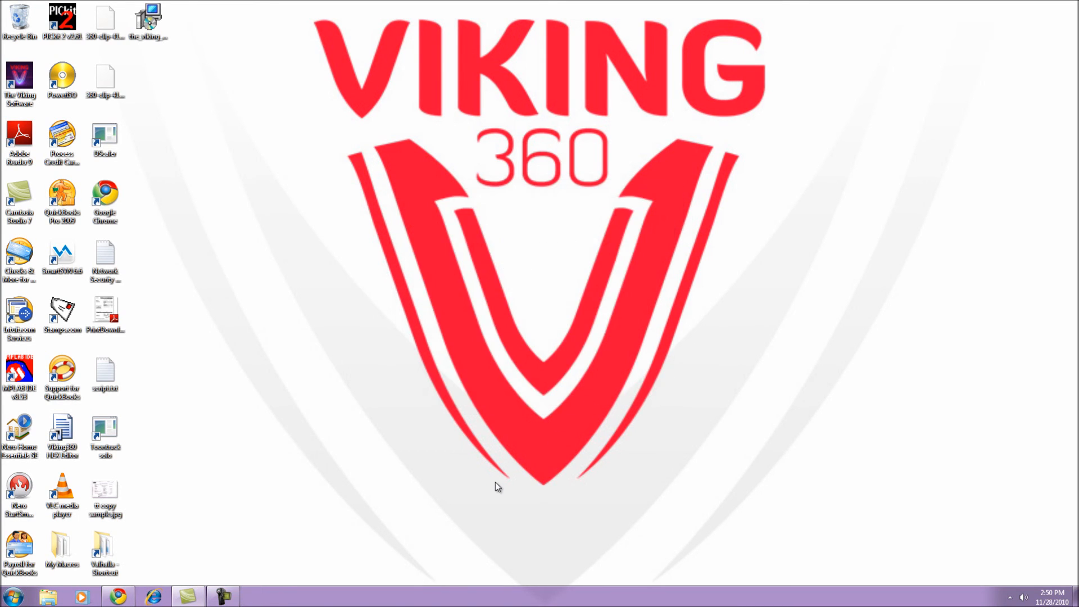